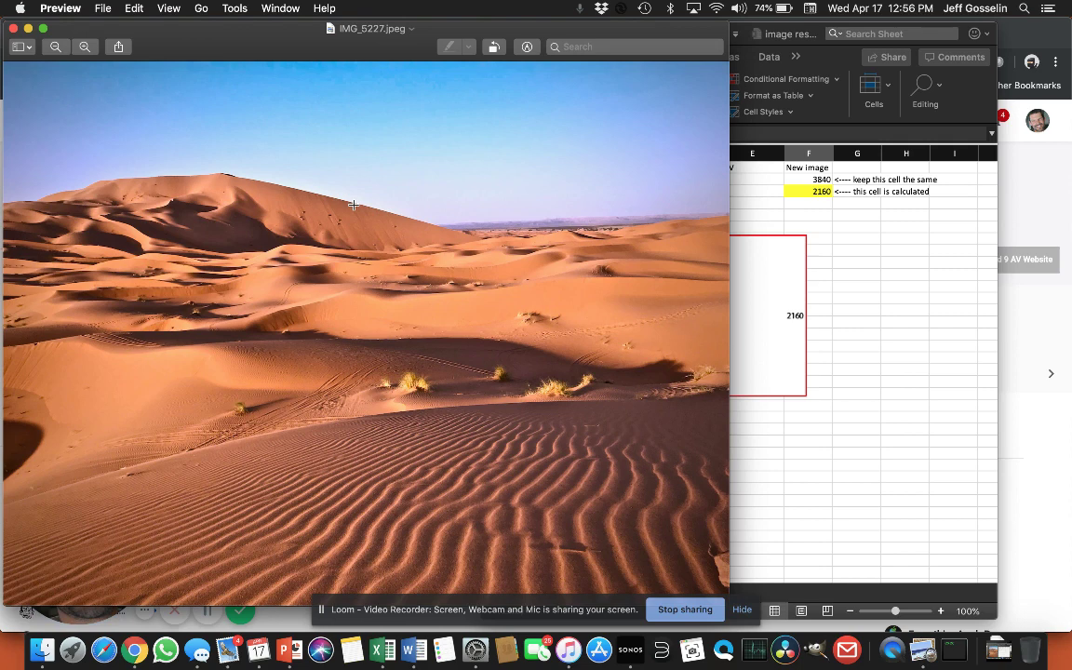
- Bring the aspect-ratio workbook forward and inspect the =D2/D3 ratio formula in D4
click(852, 326)
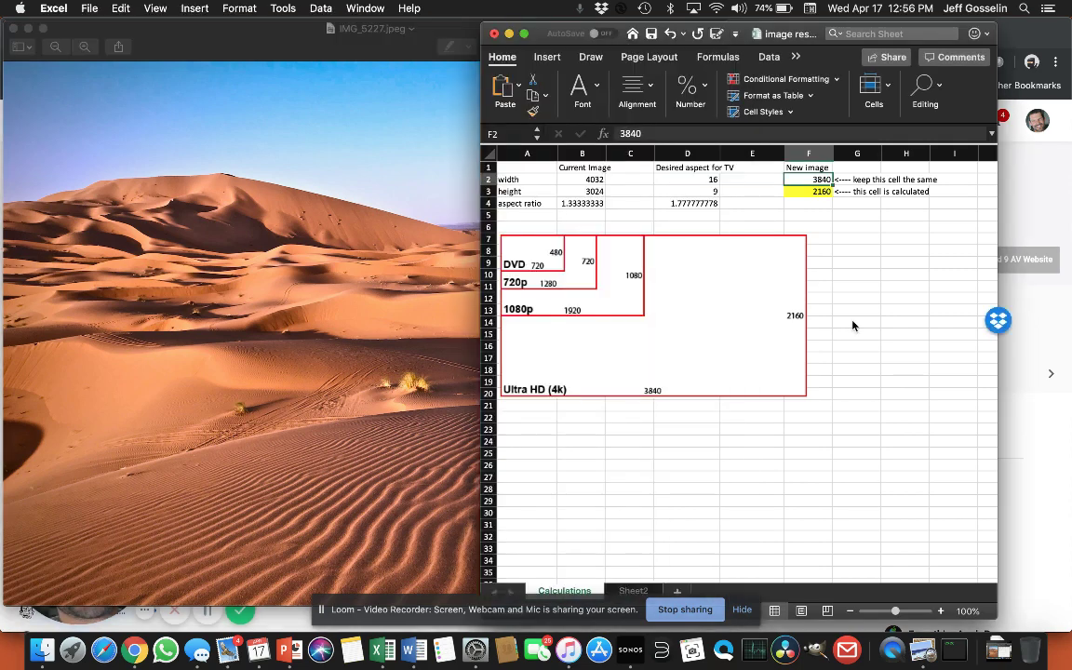
mouse_move(575, 187)
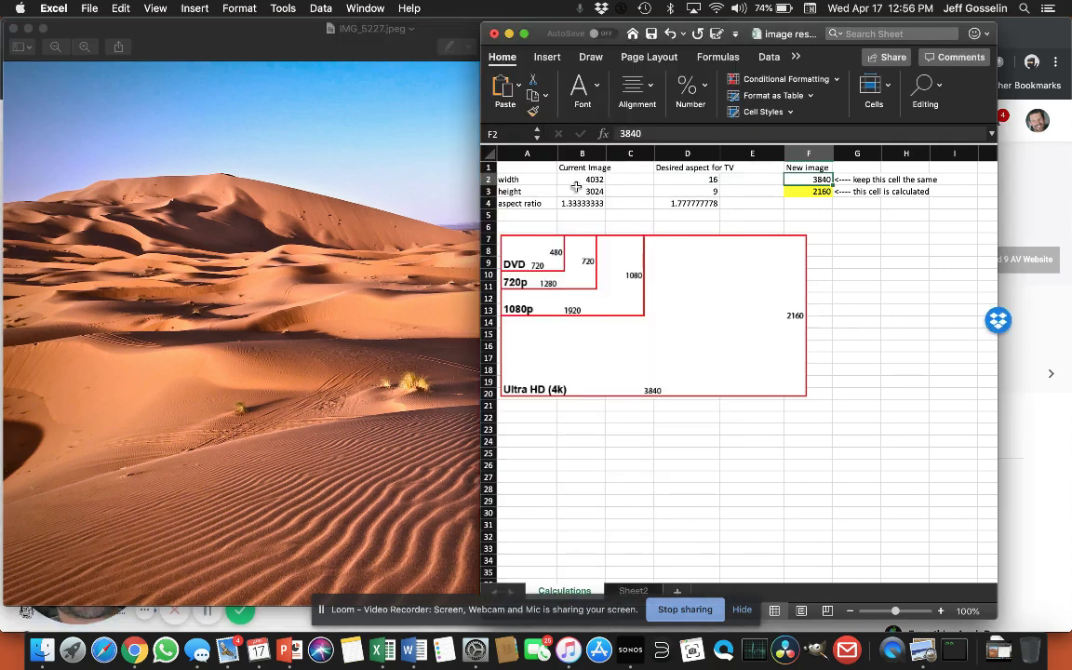
mouse_move(666, 339)
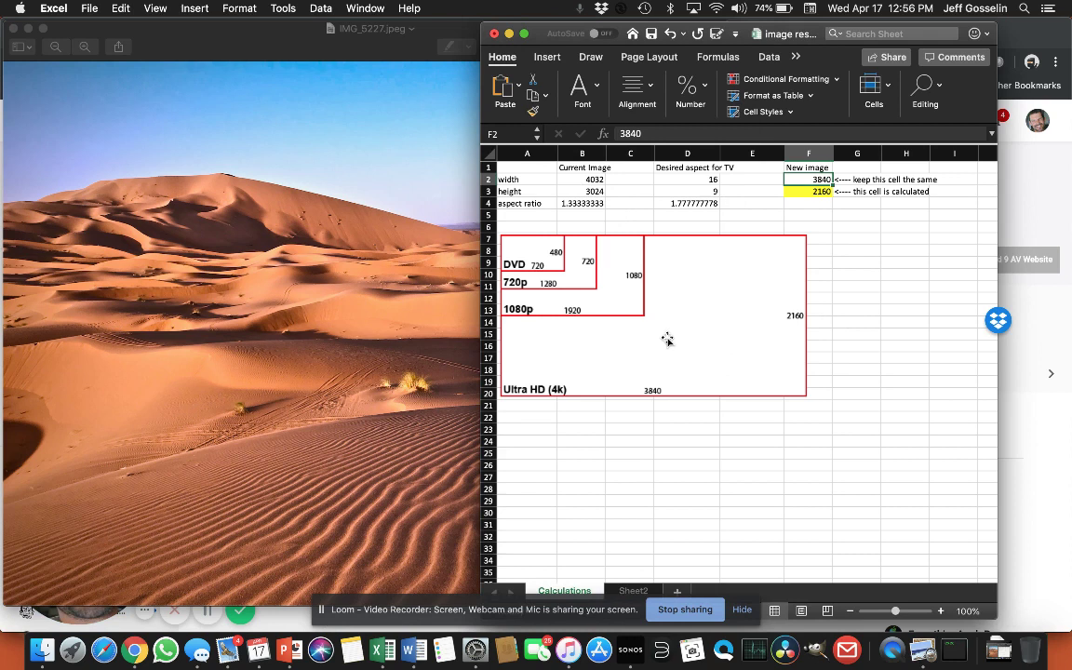
mouse_move(864, 322)
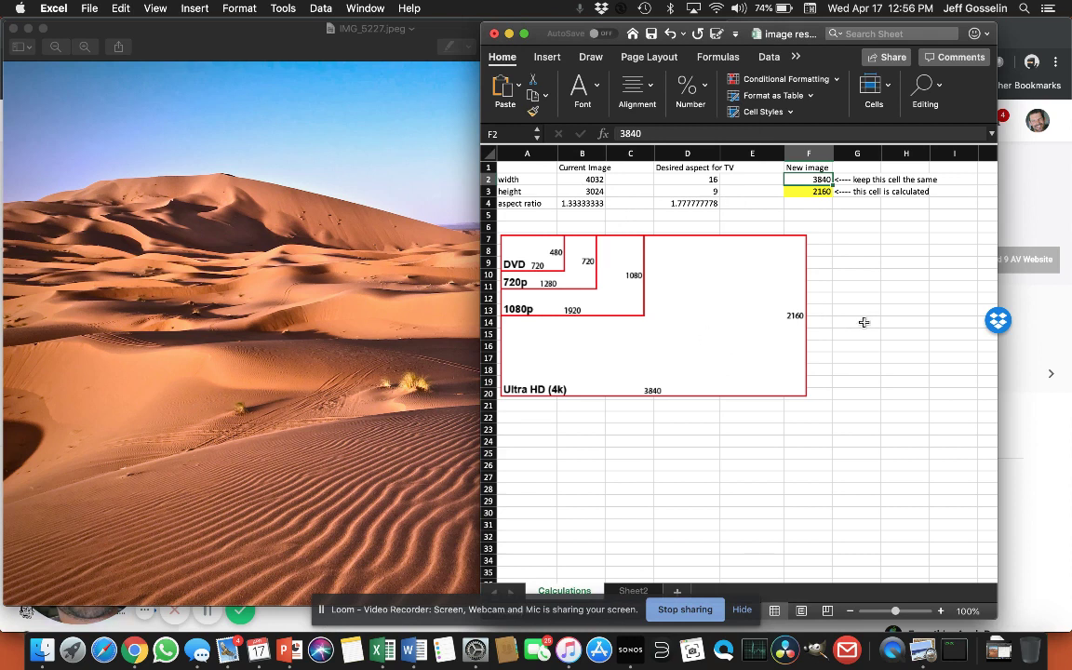
mouse_move(562, 402)
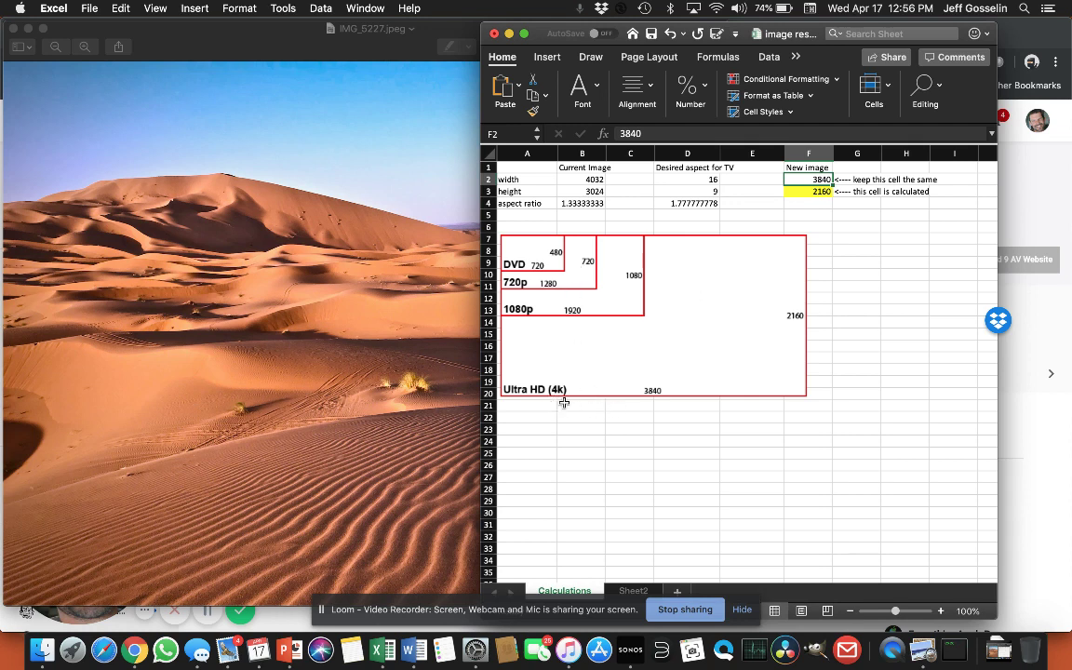
mouse_move(739, 407)
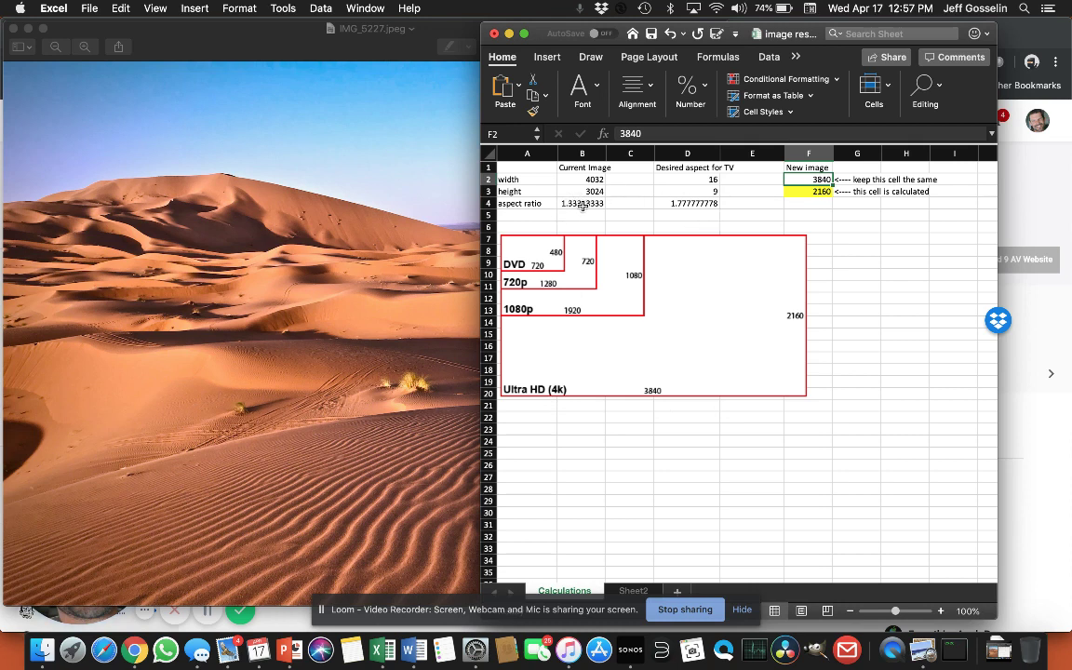
click(687, 203)
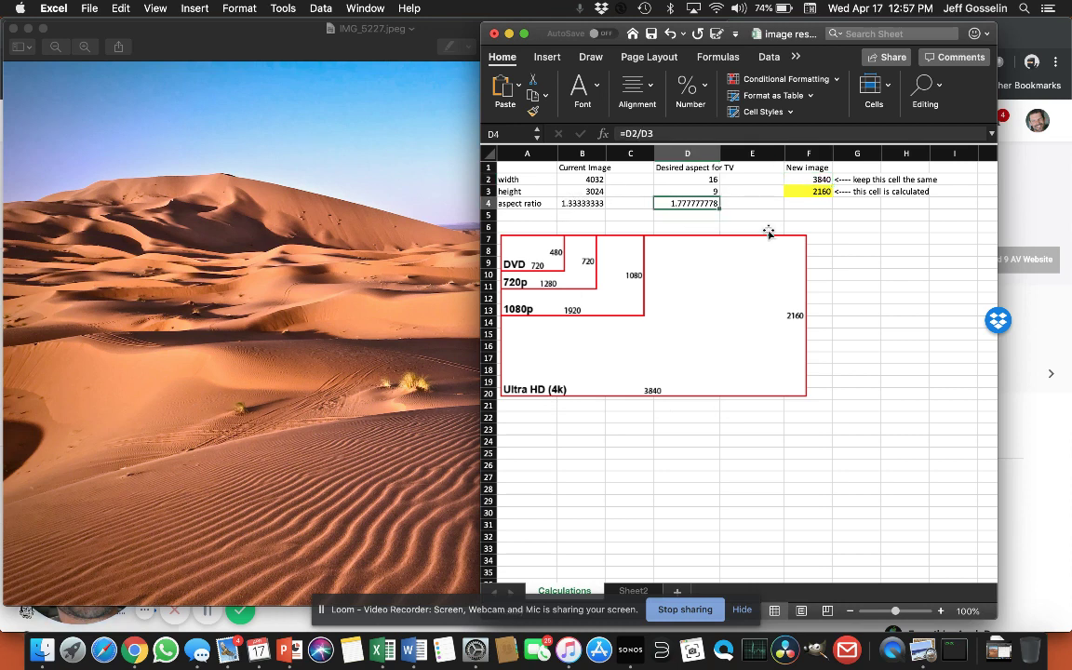
mouse_move(838, 328)
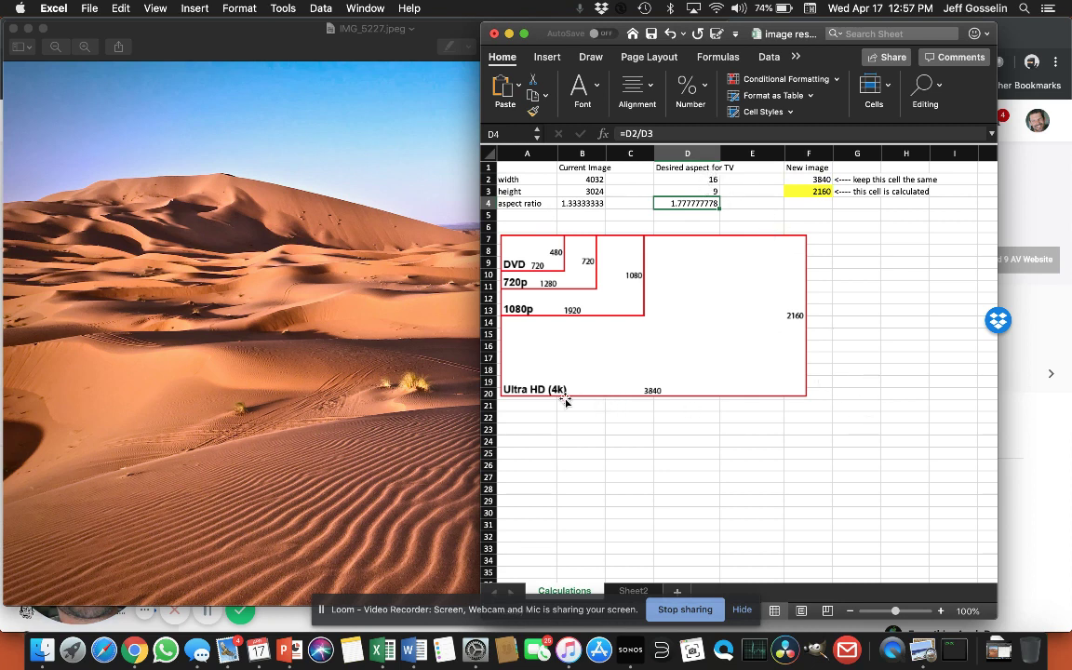
mouse_move(676, 391)
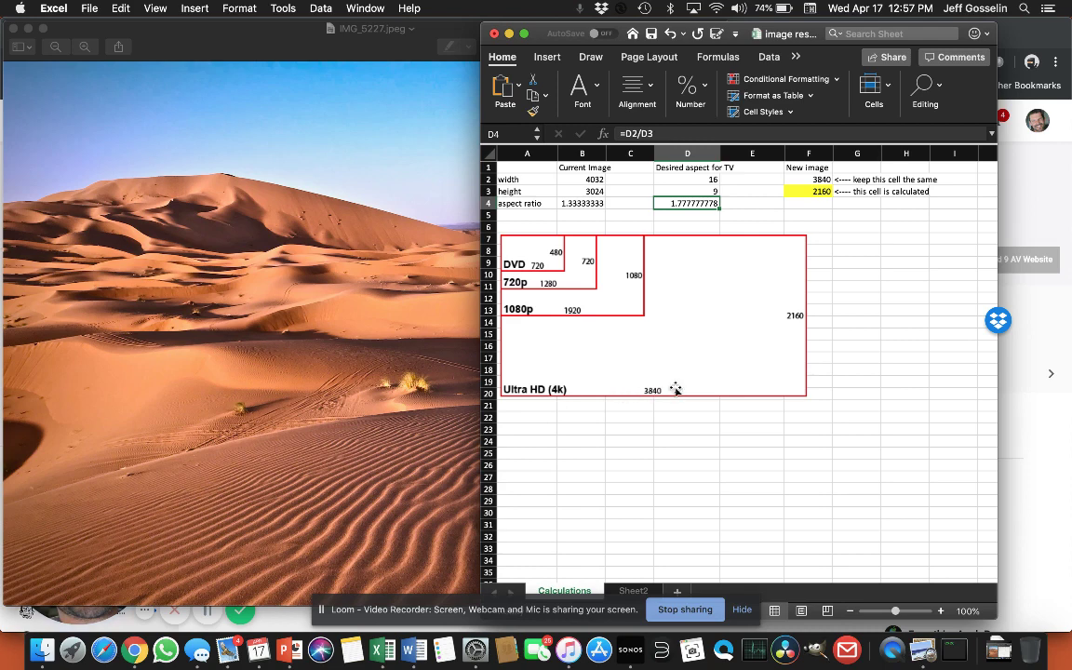
mouse_move(848, 302)
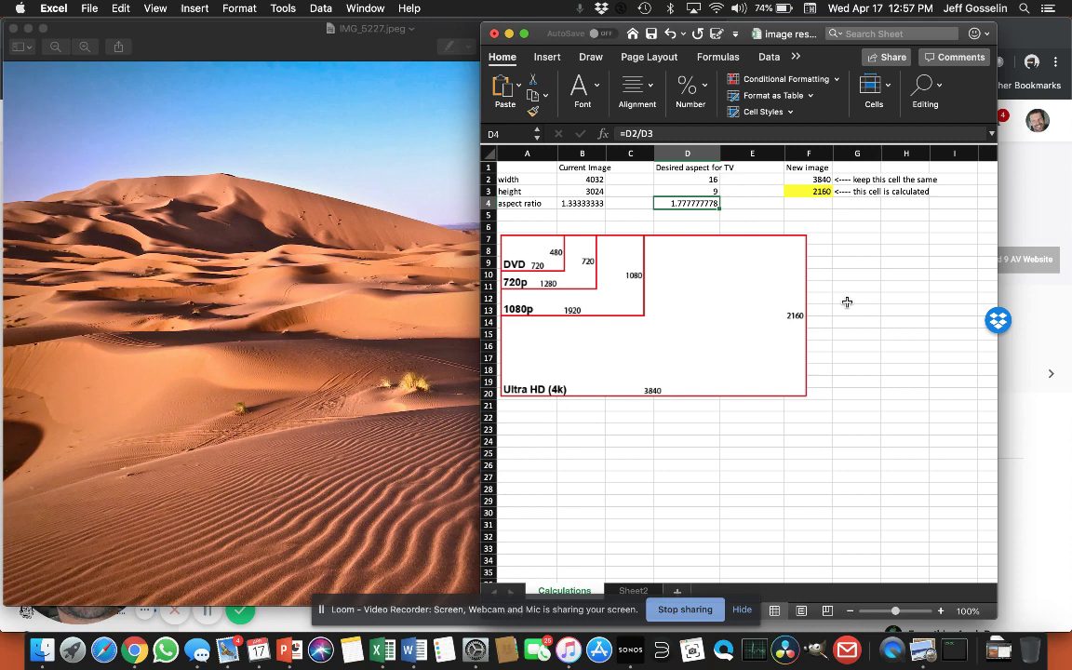
click(581, 178)
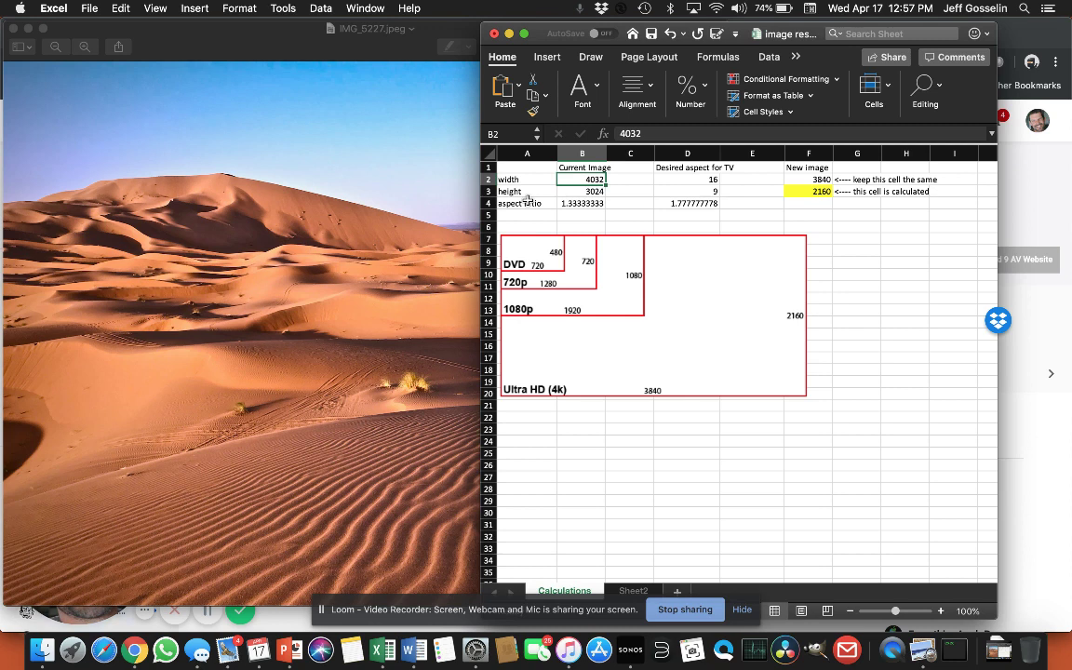
click(581, 203)
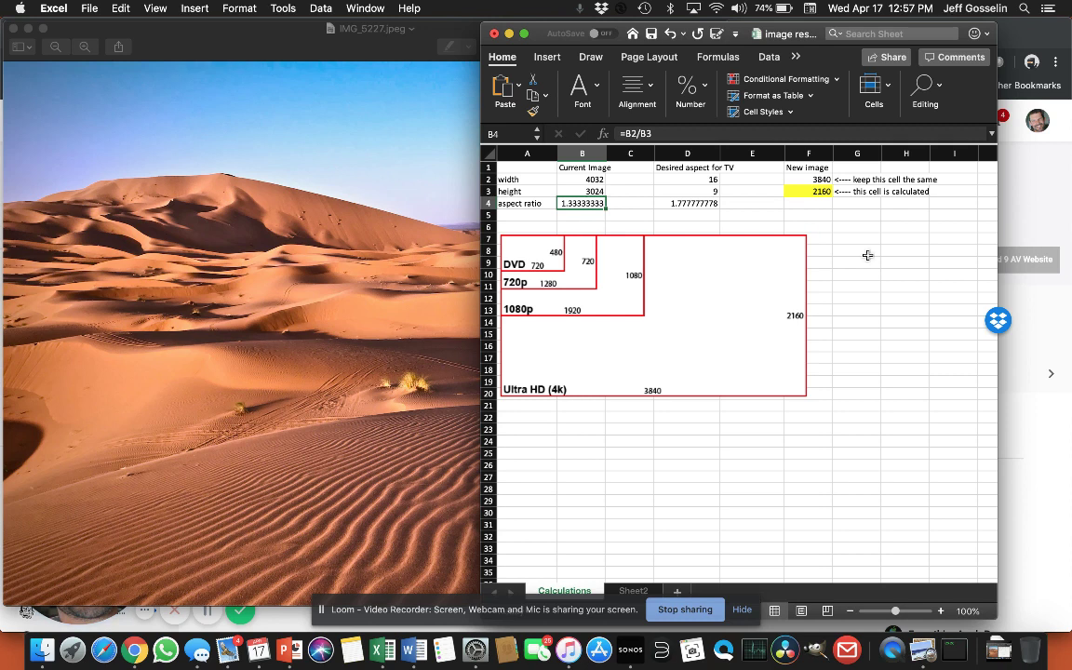
mouse_move(715, 201)
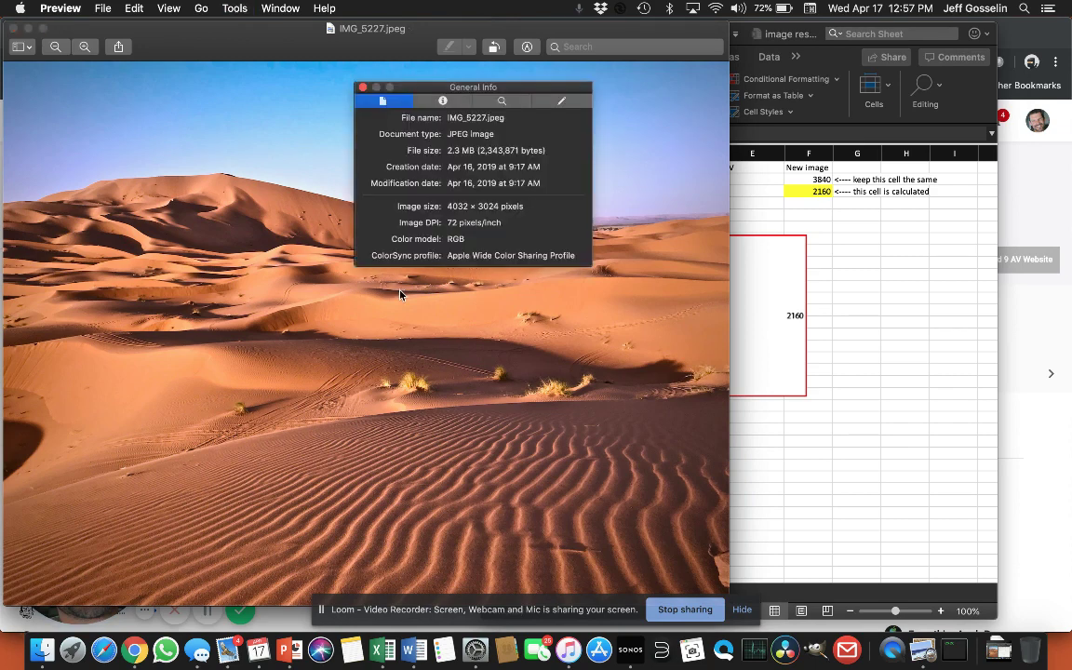
mouse_move(450, 307)
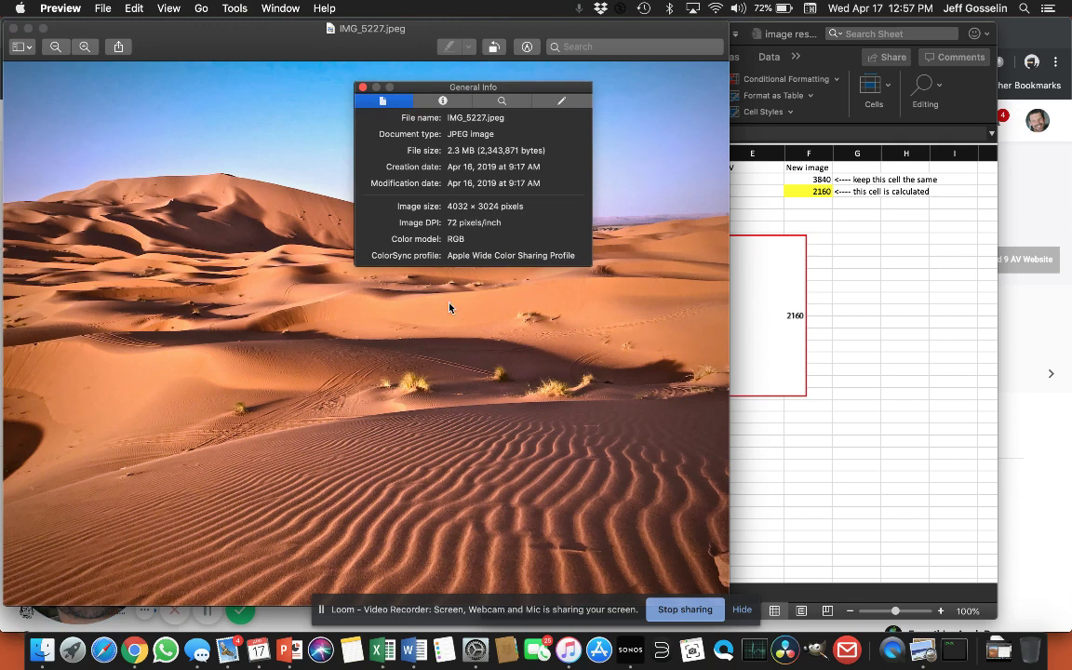
mouse_move(480, 216)
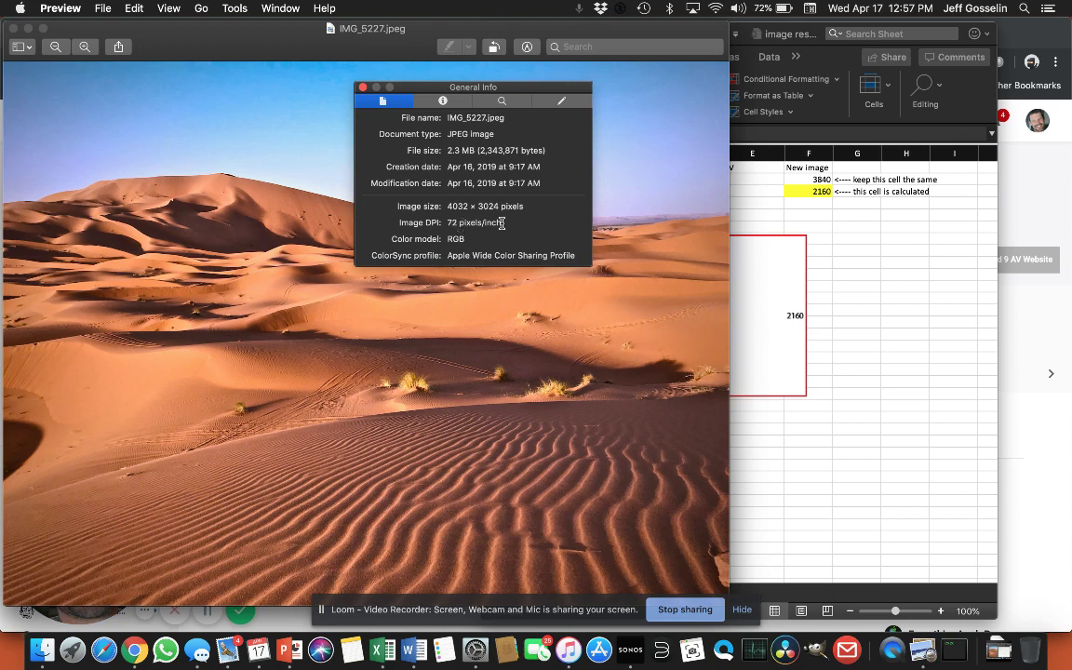
mouse_move(481, 421)
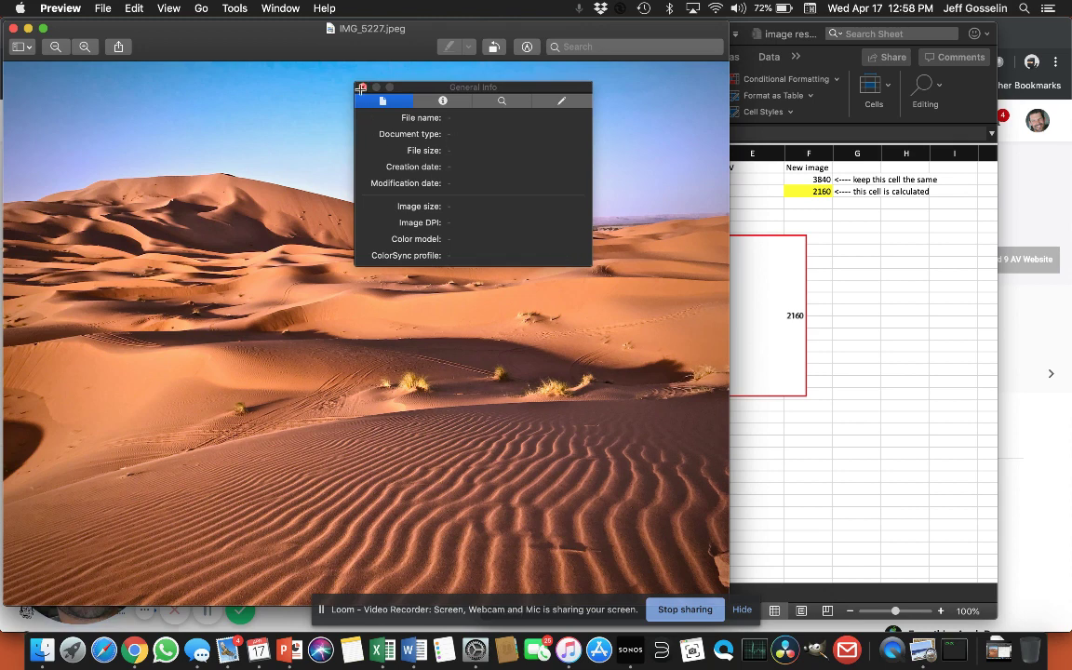
- Return to the Excel calculation workbook after confirming the 4032 × 3024 photo size
click(361, 88)
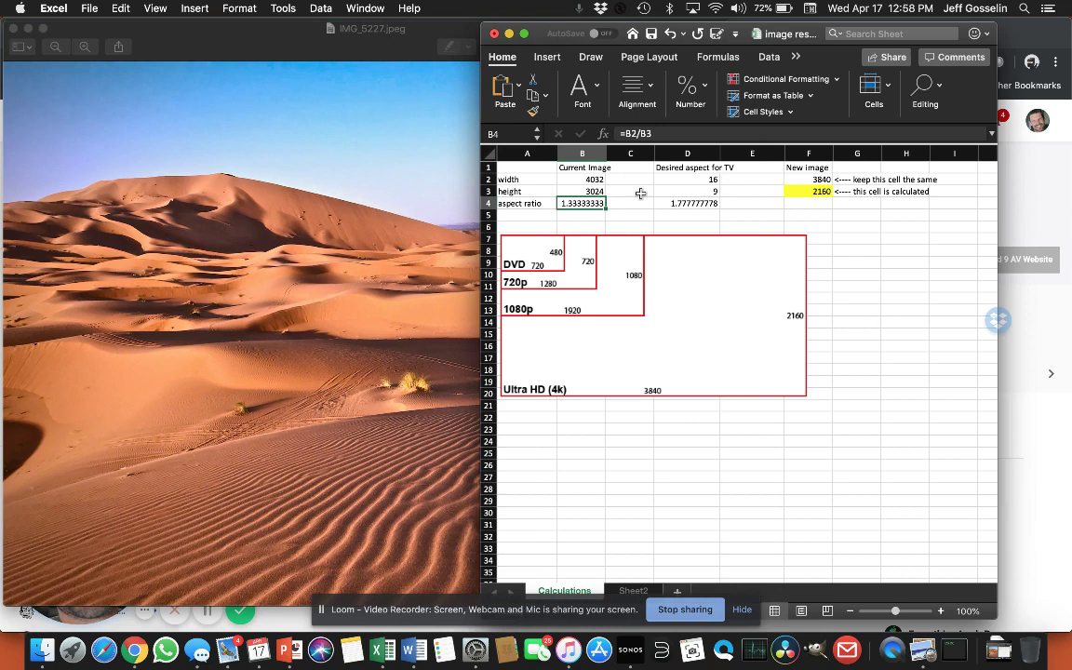
- Enter 4032 as the new image width in F2 so the height recalculates to 2268
click(808, 179)
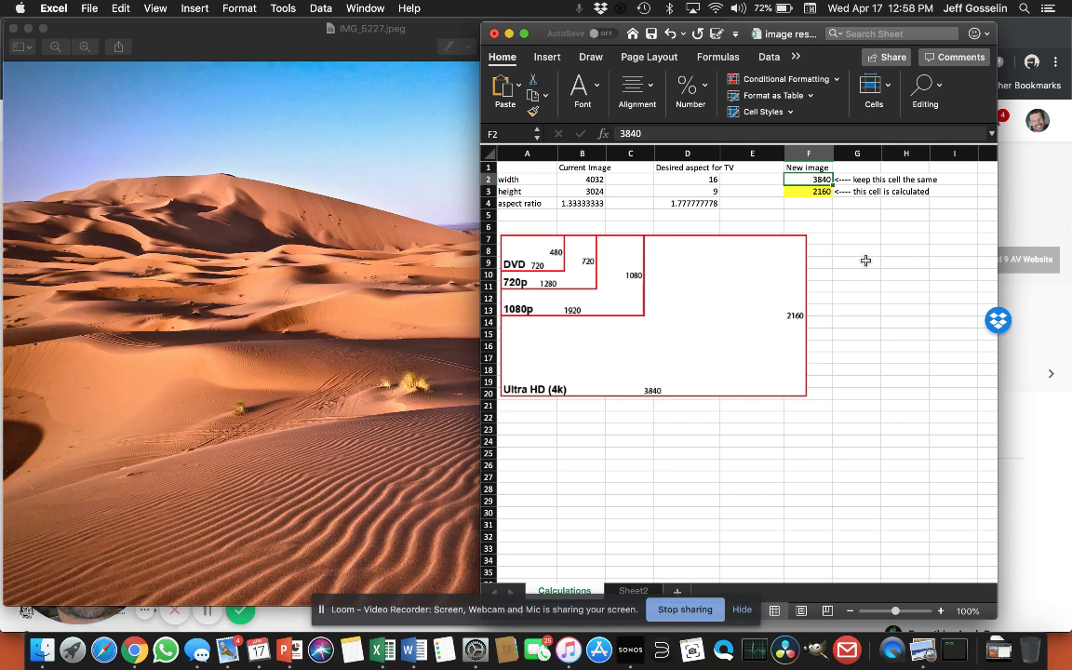
text(4032)
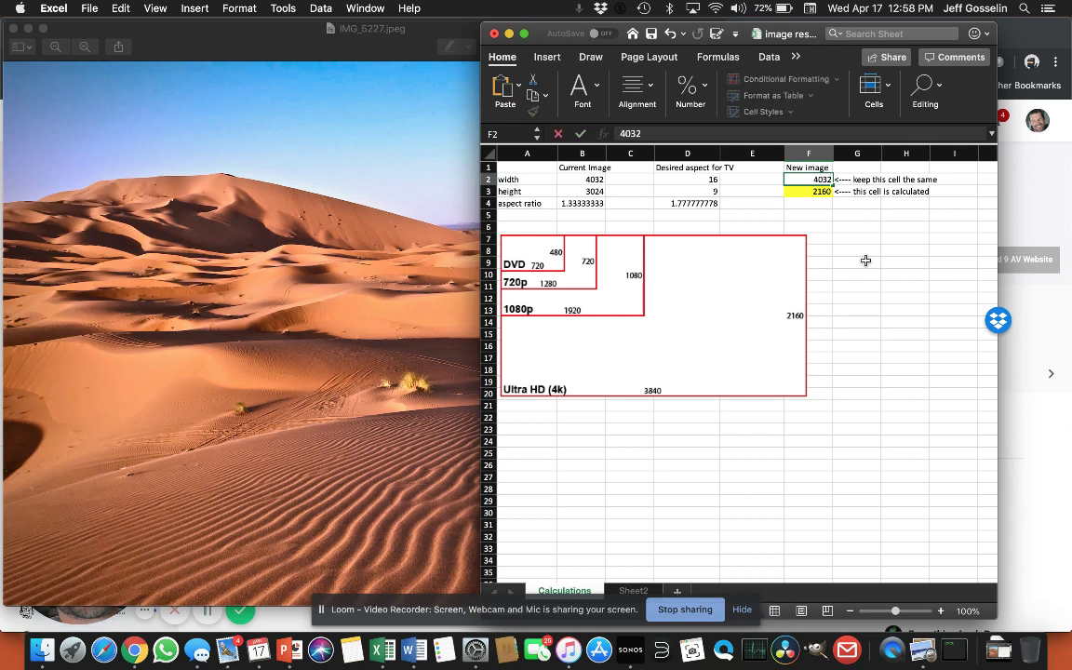
click(808, 190)
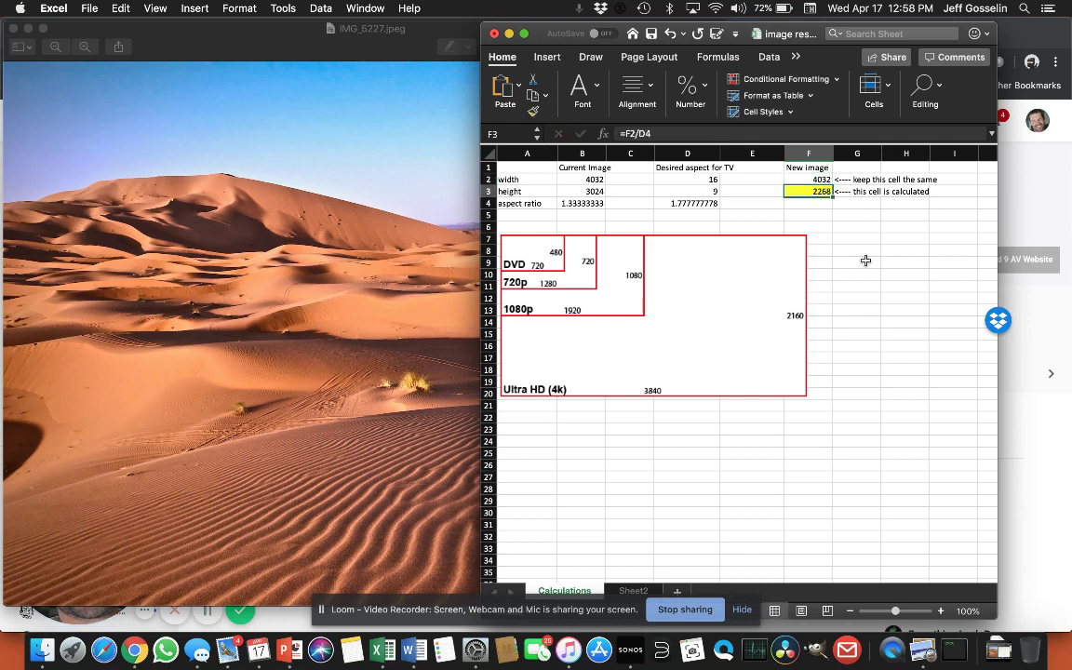
mouse_move(842, 209)
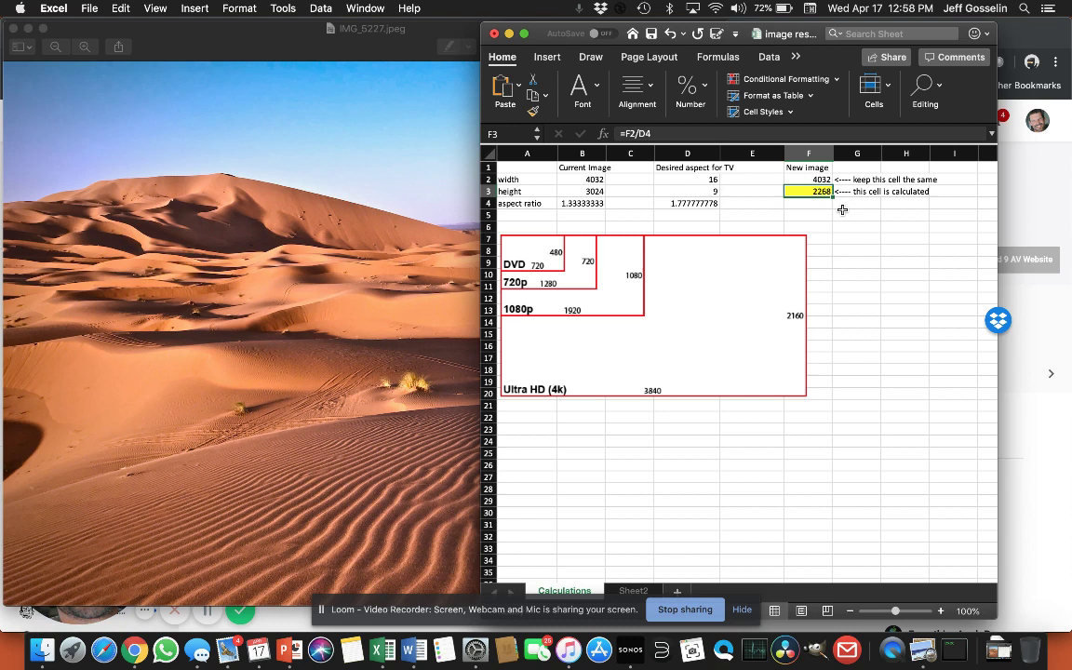
mouse_move(400, 244)
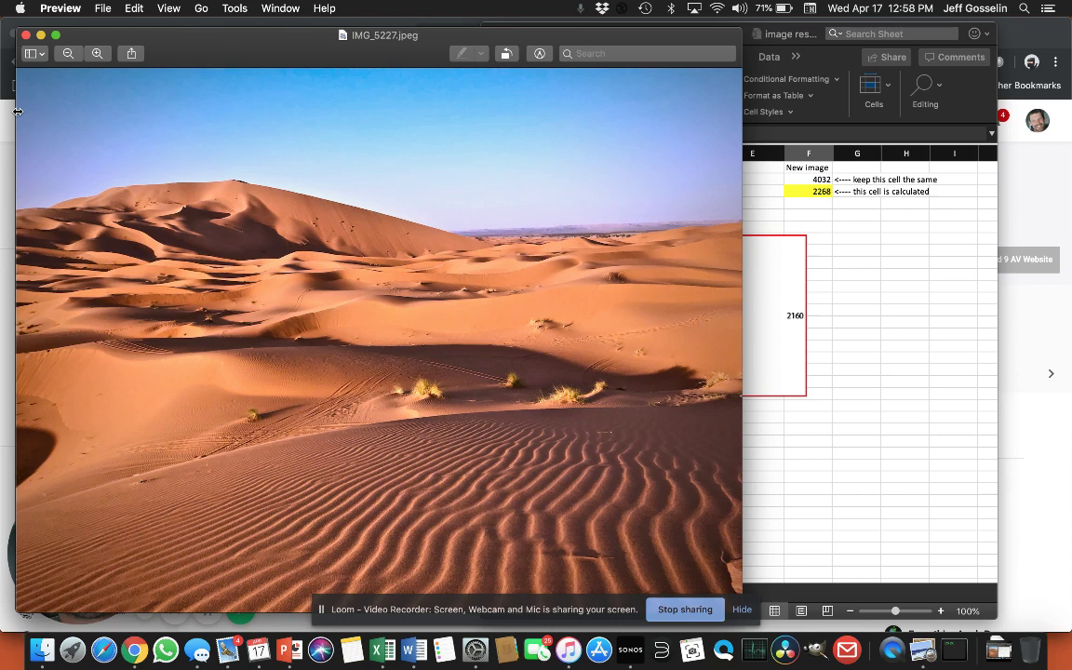
mouse_move(197, 36)
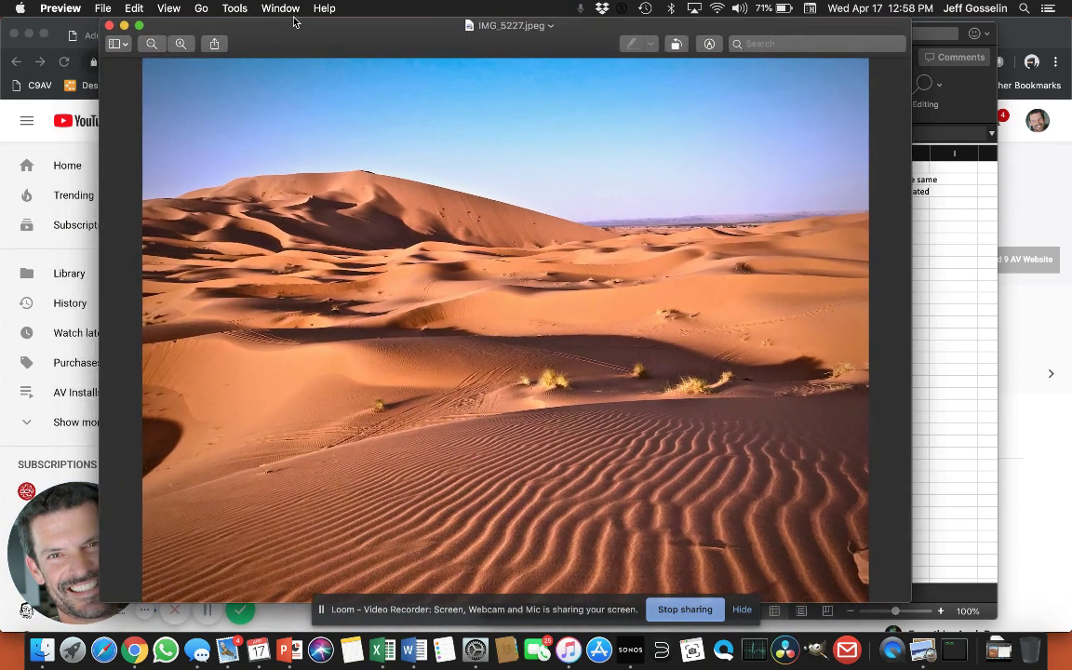
- Drag out a full-width selection on the photo and fine-tune its height to about 4032 × 2266
drag(126, 89, 298, 214)
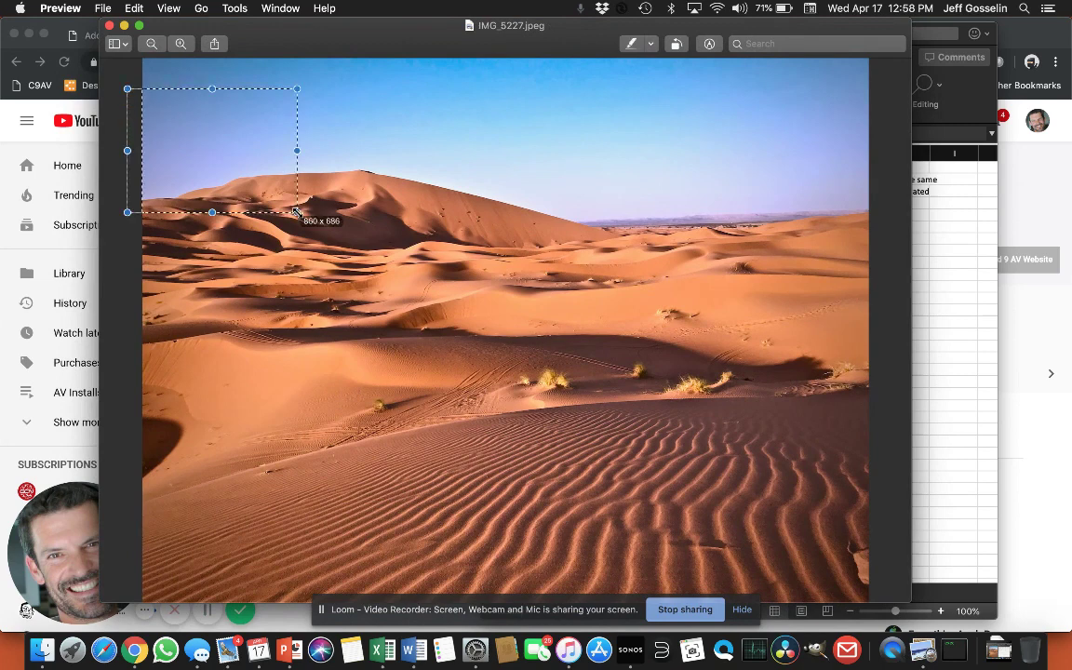
drag(297, 212, 883, 555)
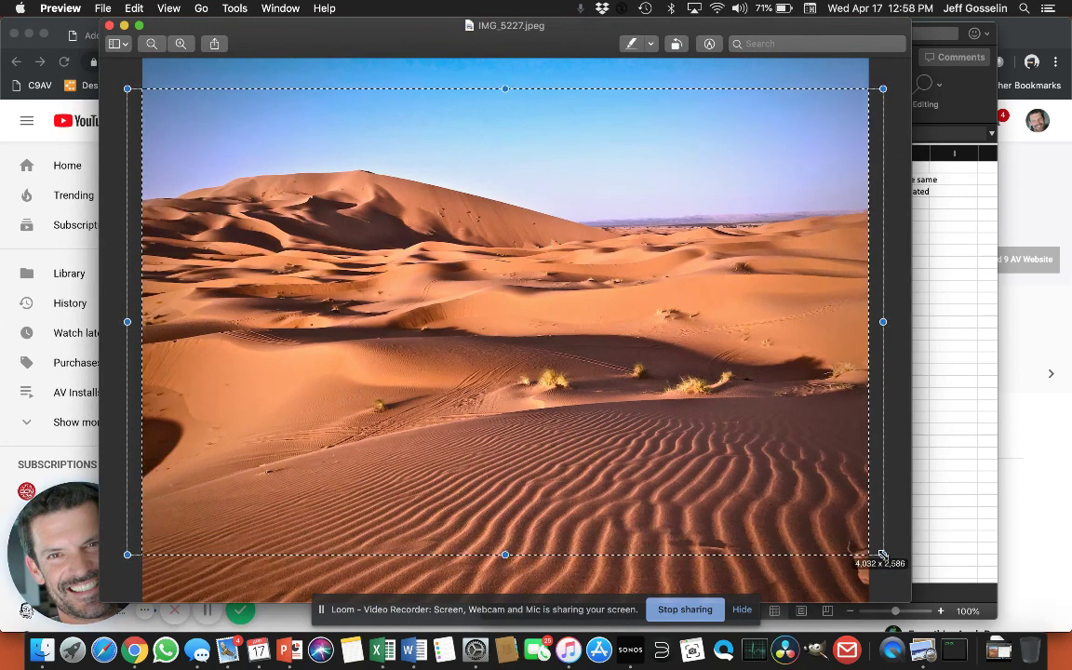
drag(882, 555, 878, 538)
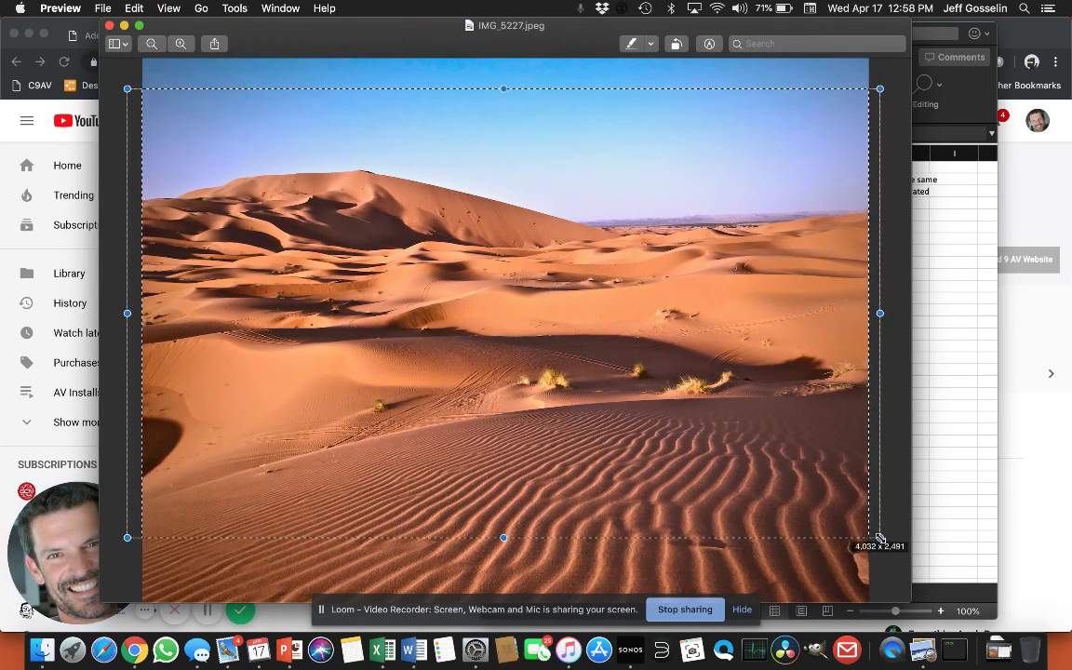
drag(878, 538, 874, 547)
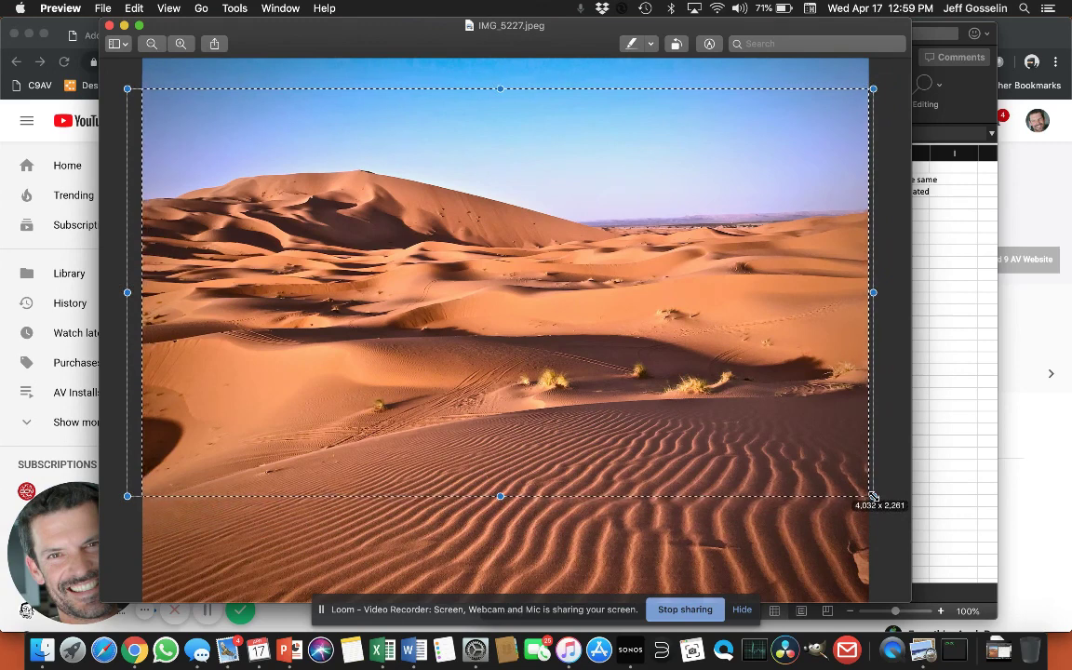
drag(873, 495, 873, 499)
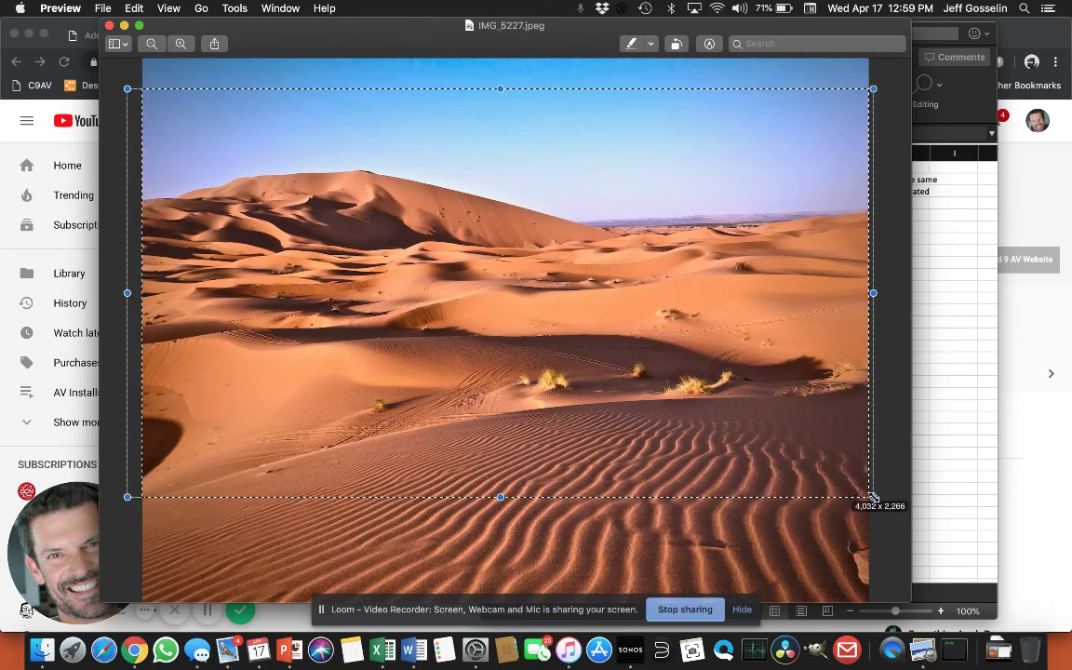
drag(871, 497, 875, 498)
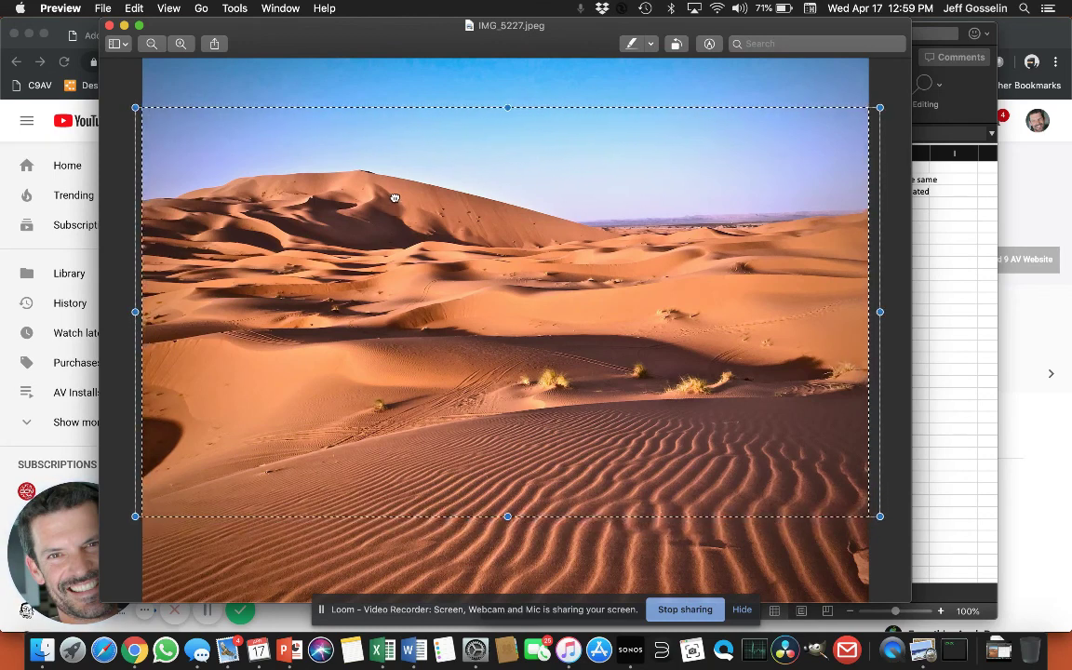
mouse_move(688, 45)
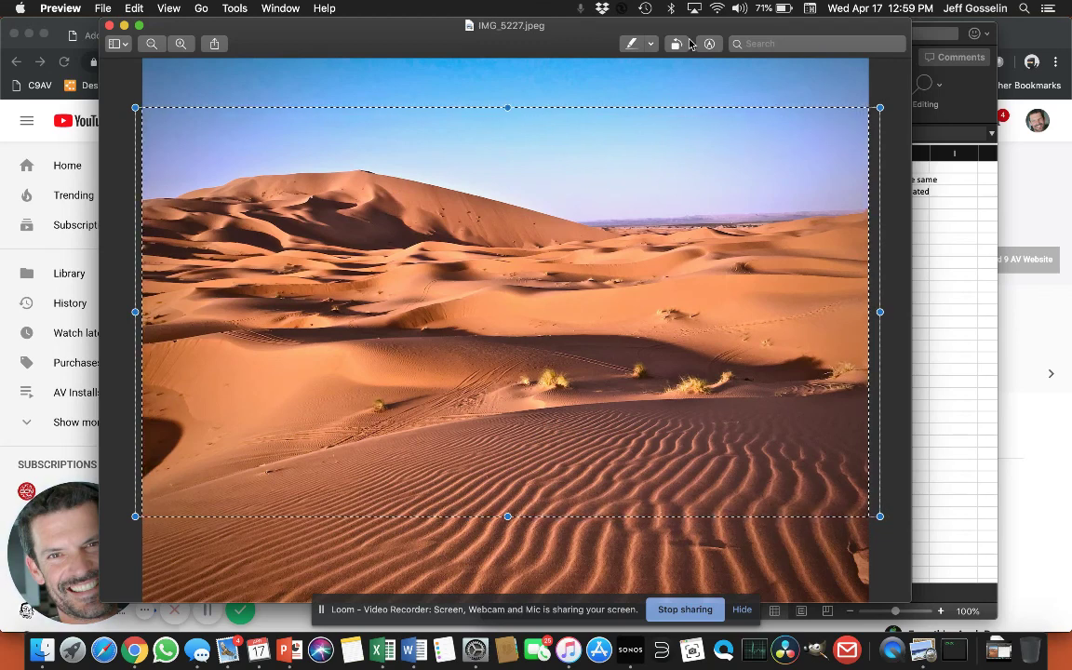
- Crop the desert photo to the marked 16:9 selection
click(235, 7)
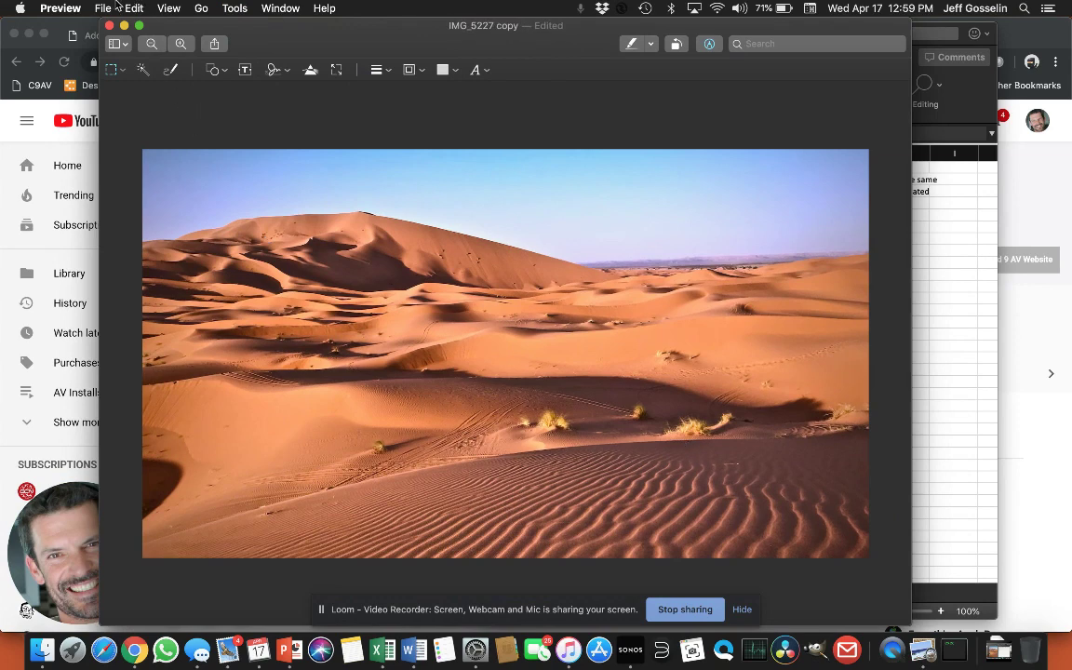
- Save the cropped photo to the Desktop as a JPEG named '4032x2268 desert photo.jpg'
click(102, 8)
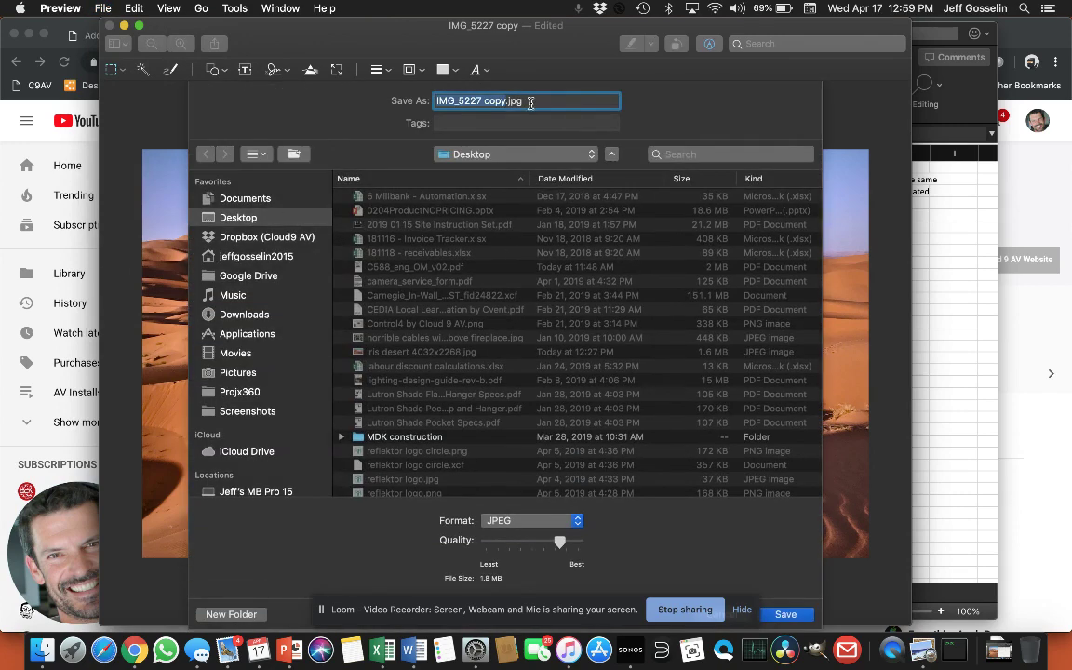
mouse_move(533, 106)
text(4032x)
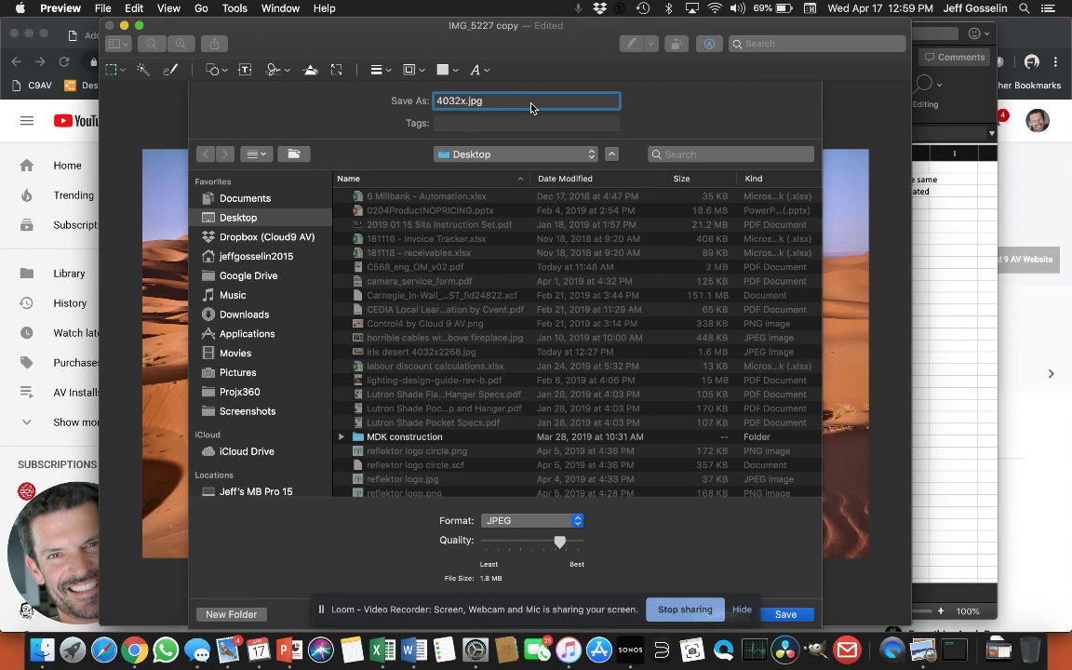
text(2268 desert hot)
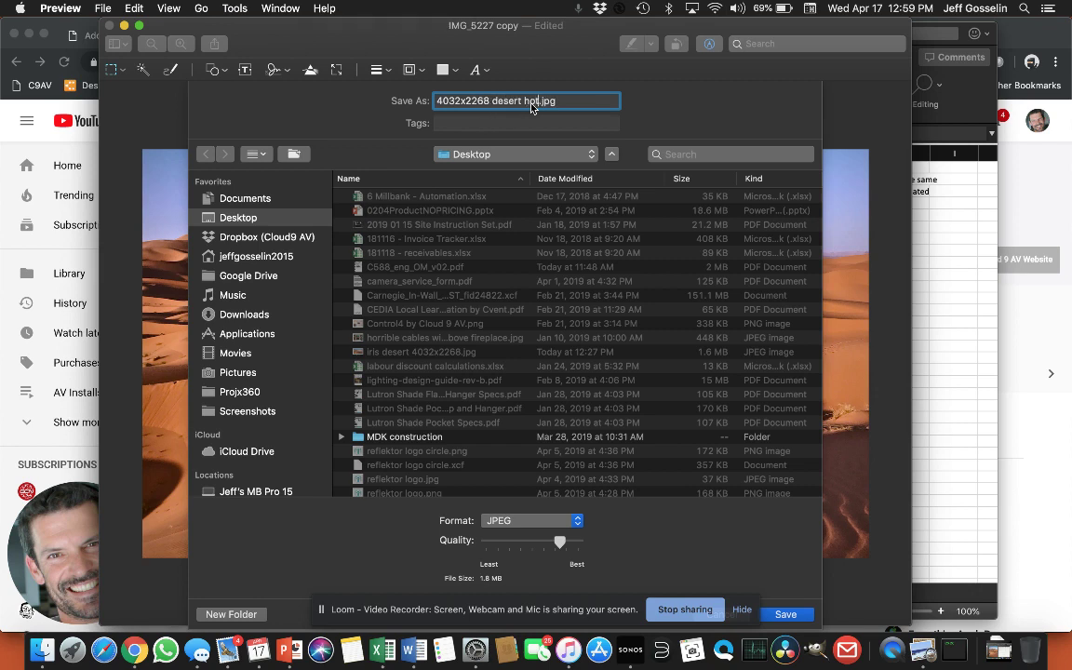
text(photo)
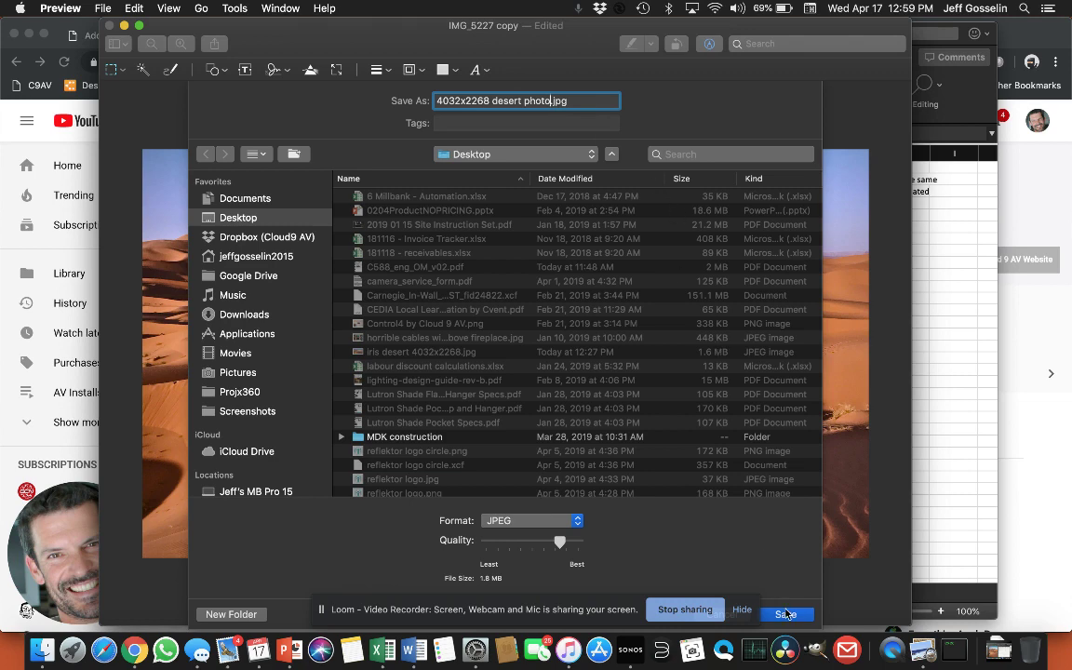
click(786, 614)
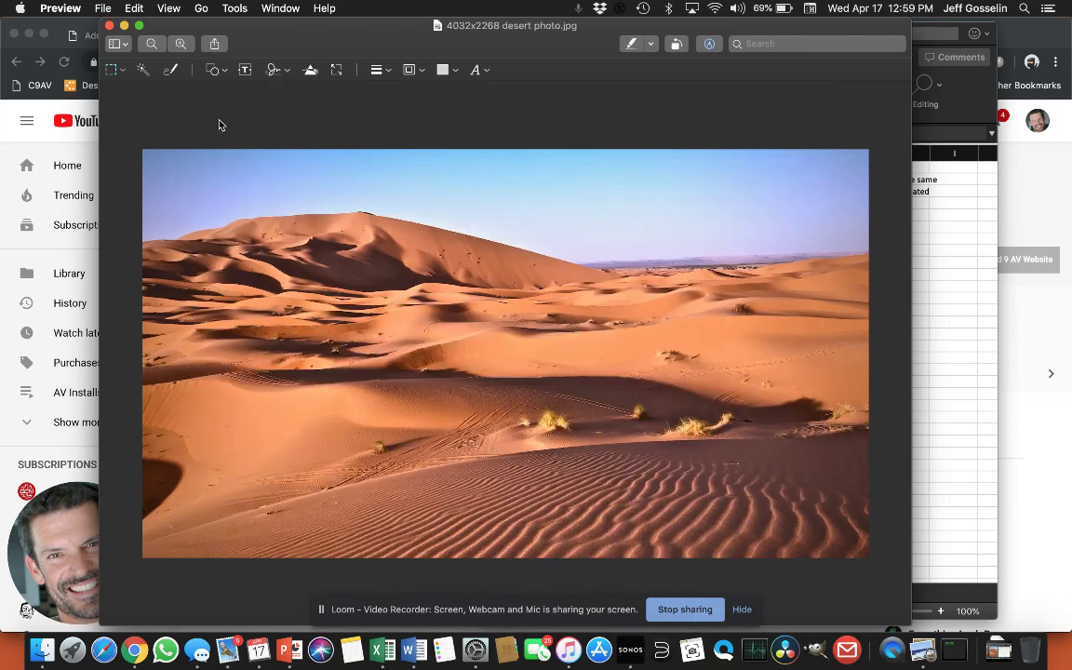
click(838, 186)
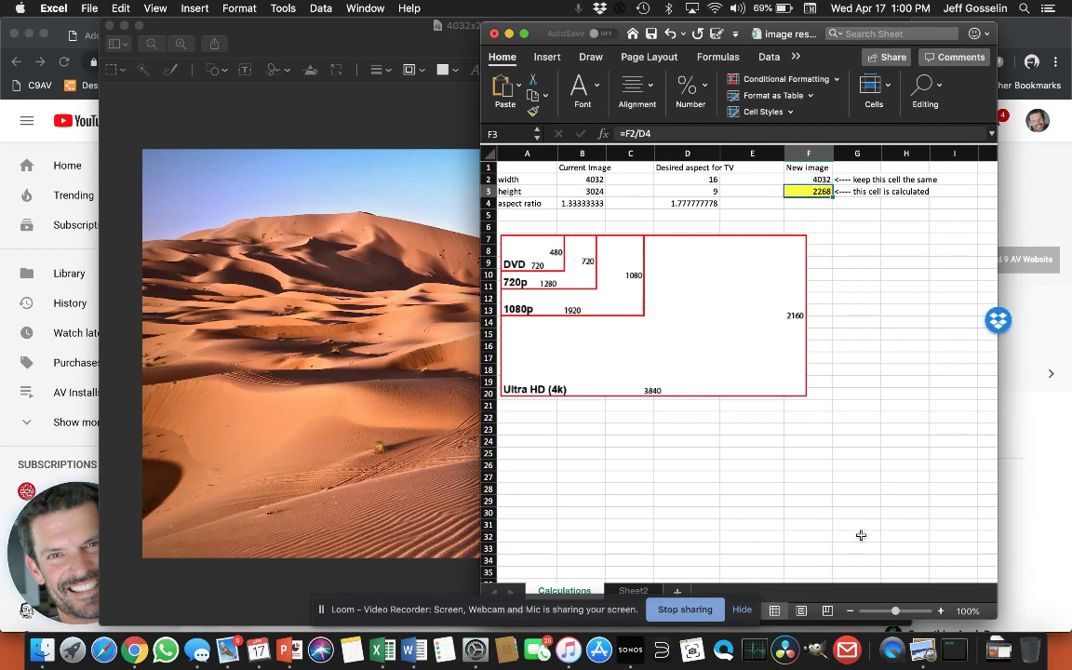
mouse_move(819, 335)
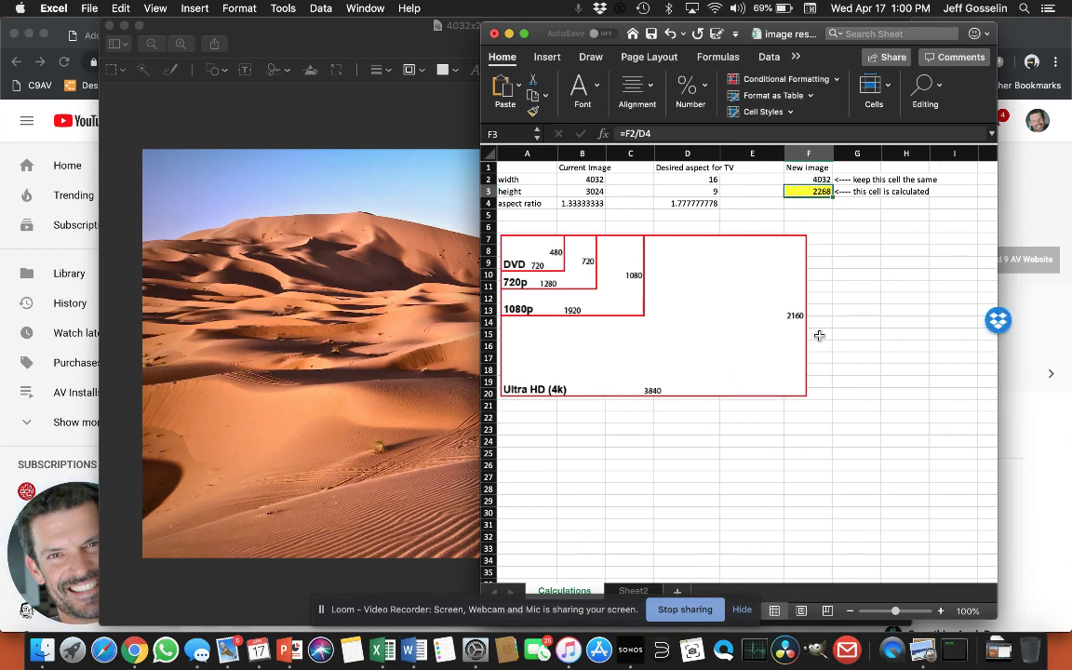
mouse_move(335, 109)
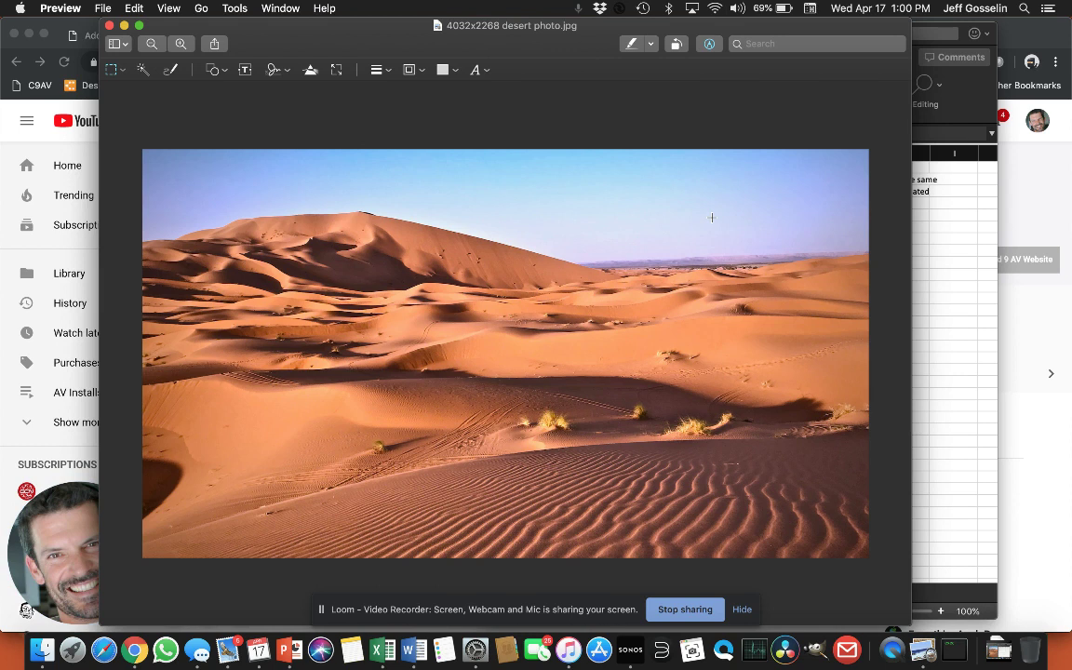
mouse_move(331, 260)
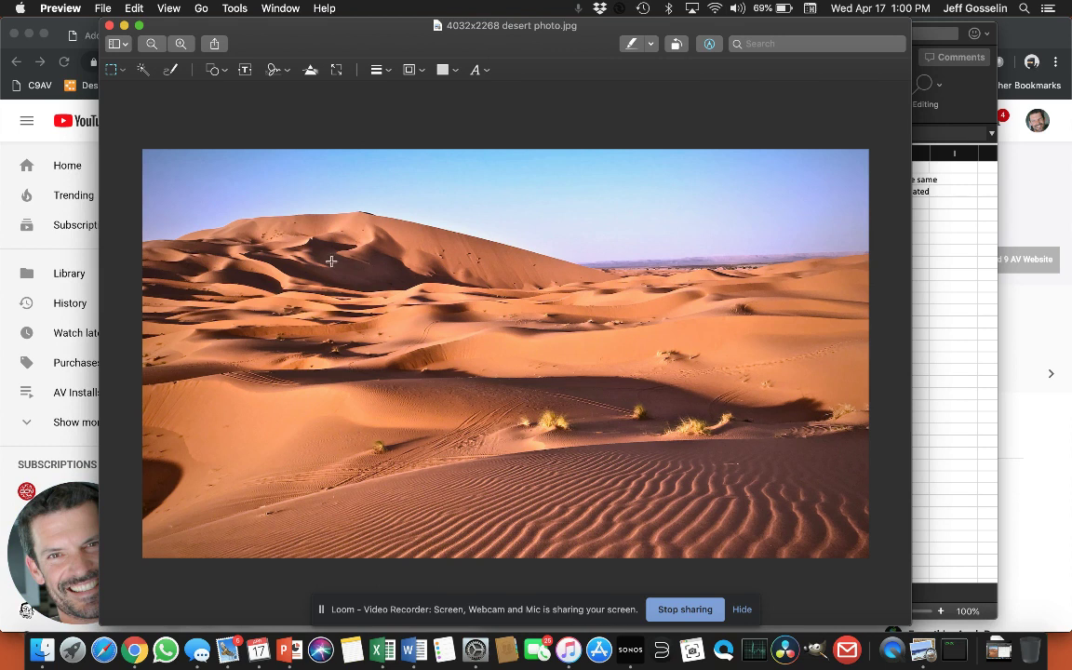
mouse_move(743, 514)
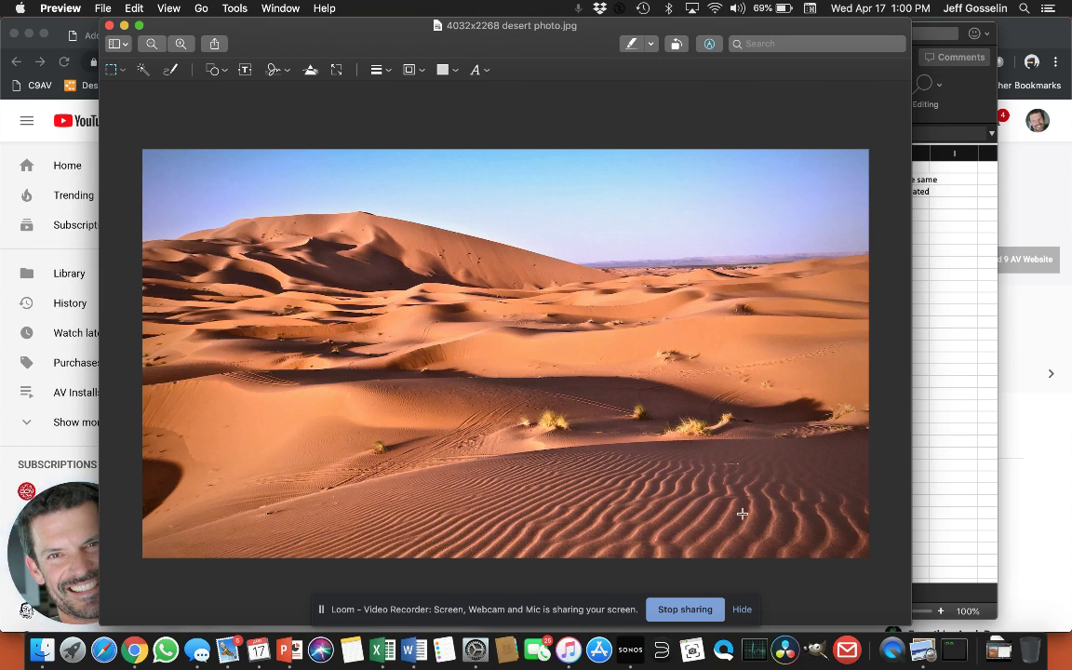
mouse_move(695, 610)
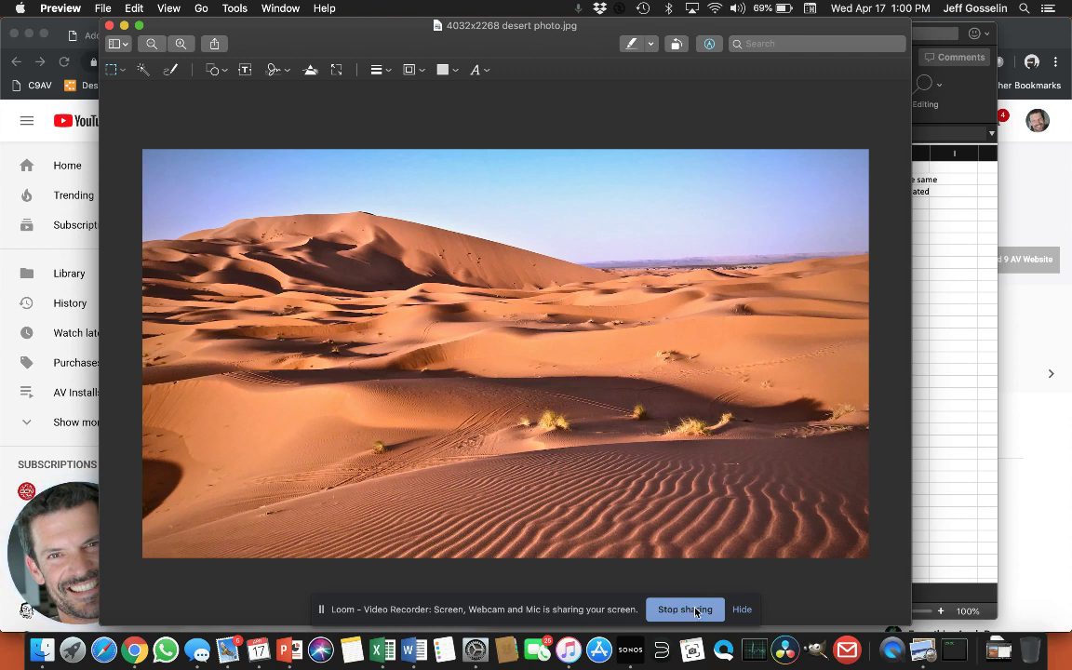